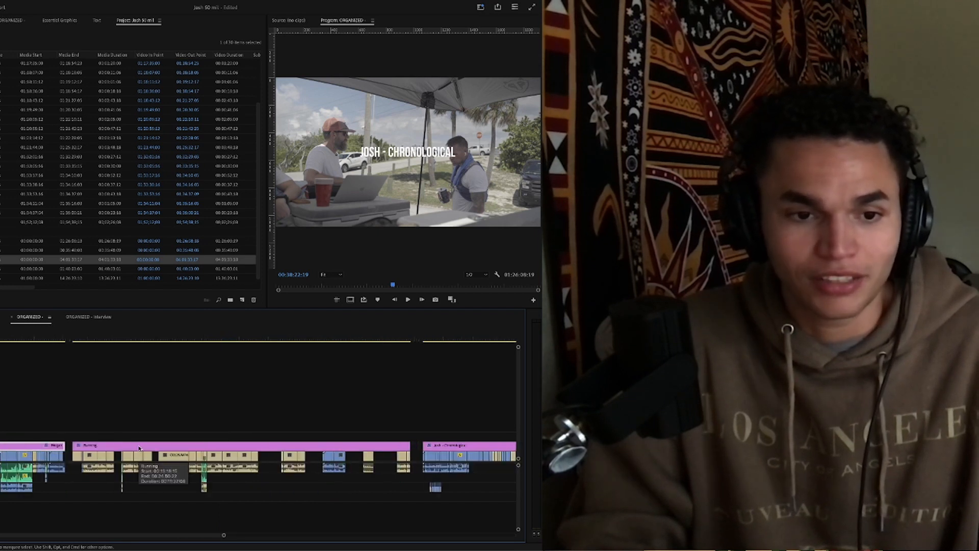
# Create a new empty sequence named 'That's Leadership' and have it open in the timeline.
pyautogui.click(89, 317)
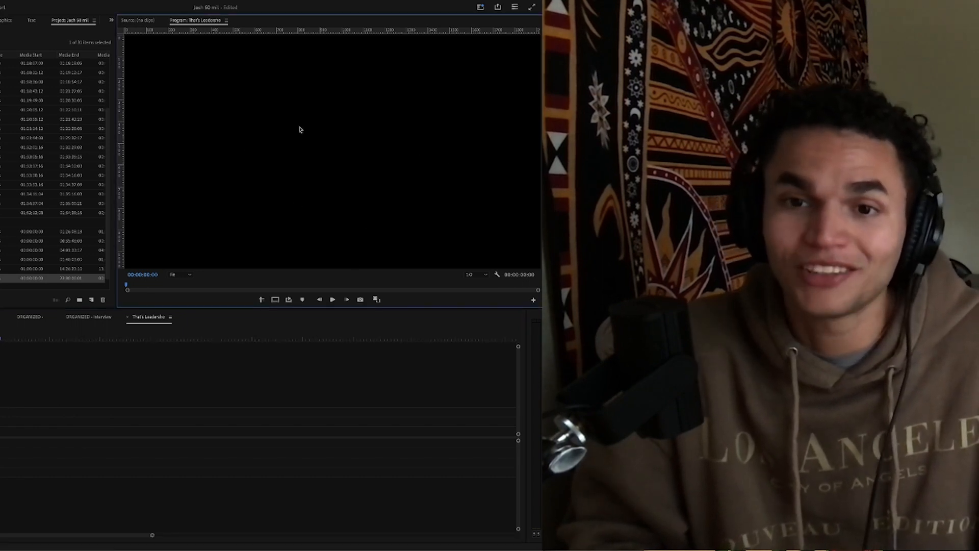
pyautogui.moveTo(259, 158)
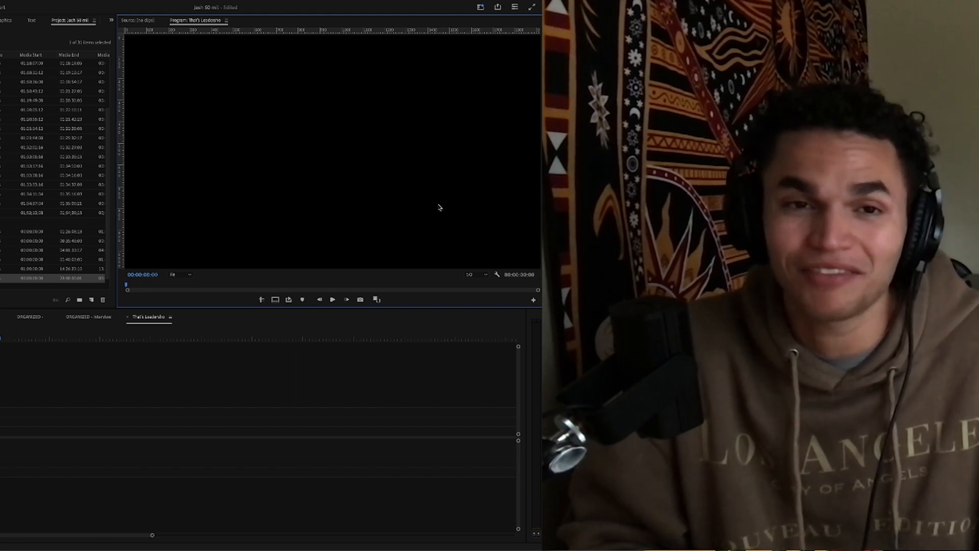
pyautogui.moveTo(318, 176)
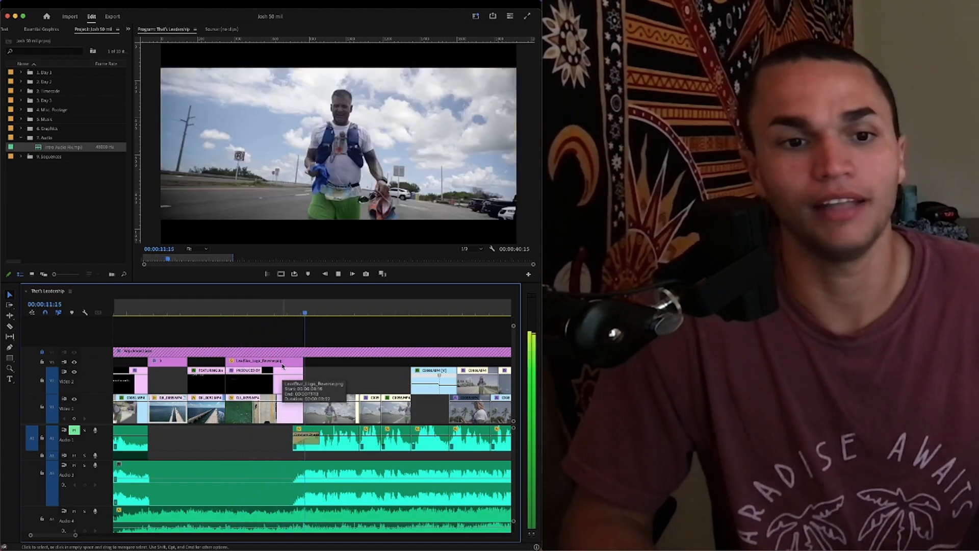
pyautogui.click(245, 312)
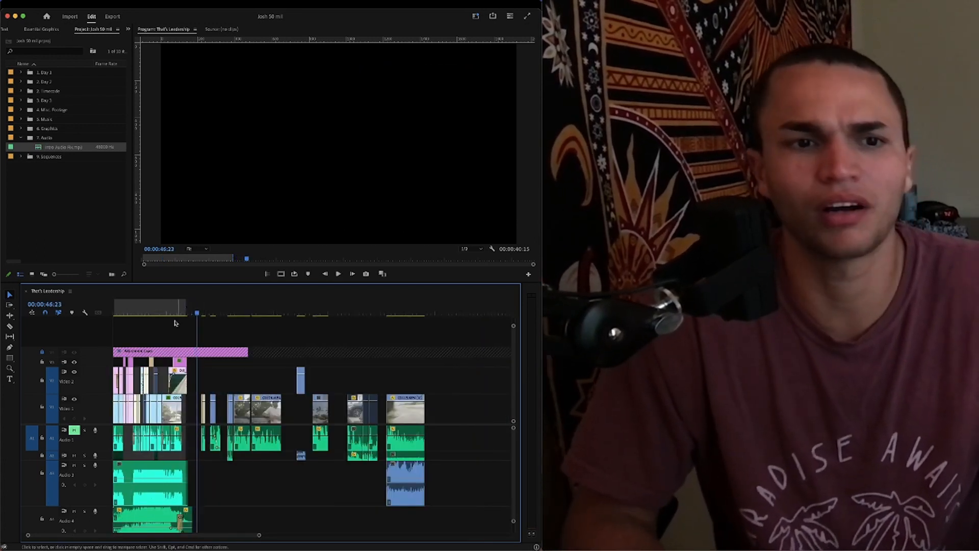
pyautogui.click(168, 312)
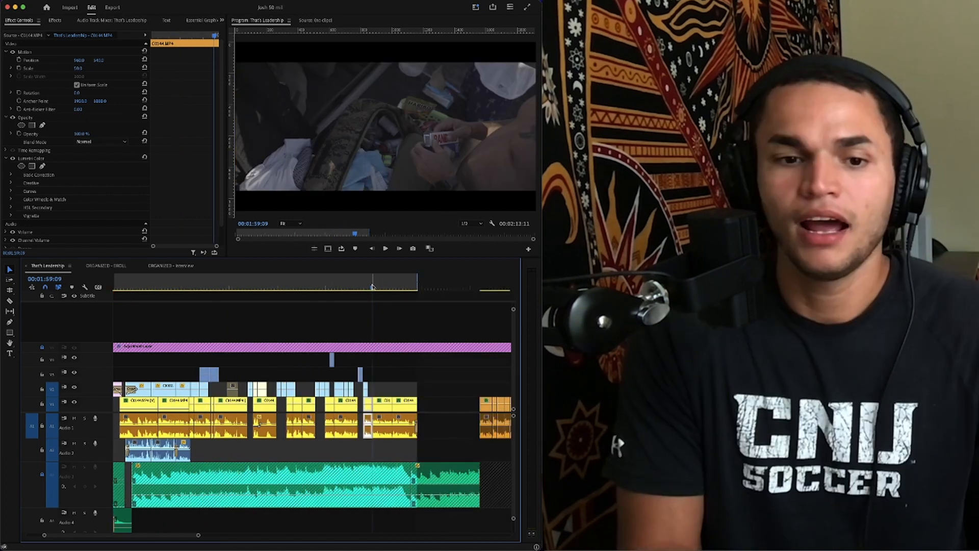
pyautogui.click(391, 390)
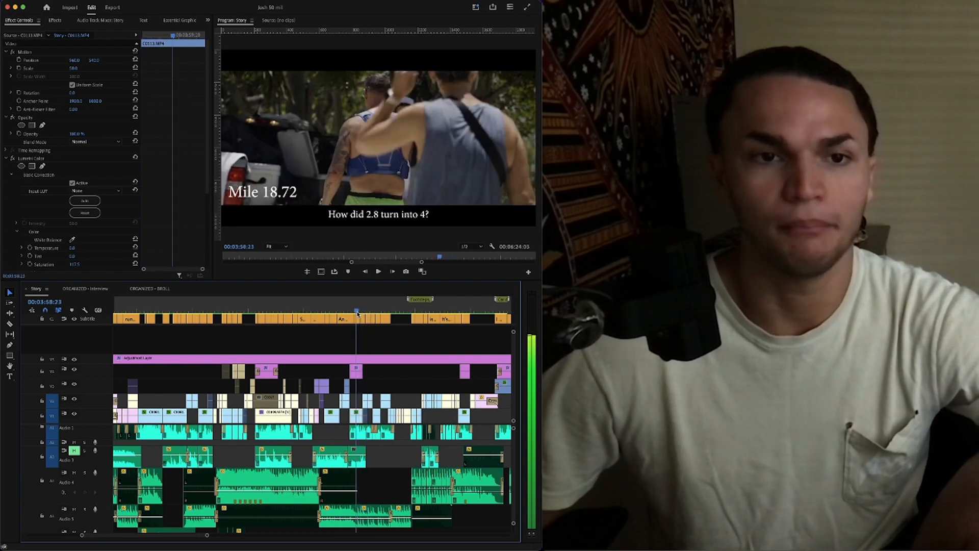
pyautogui.click(367, 311)
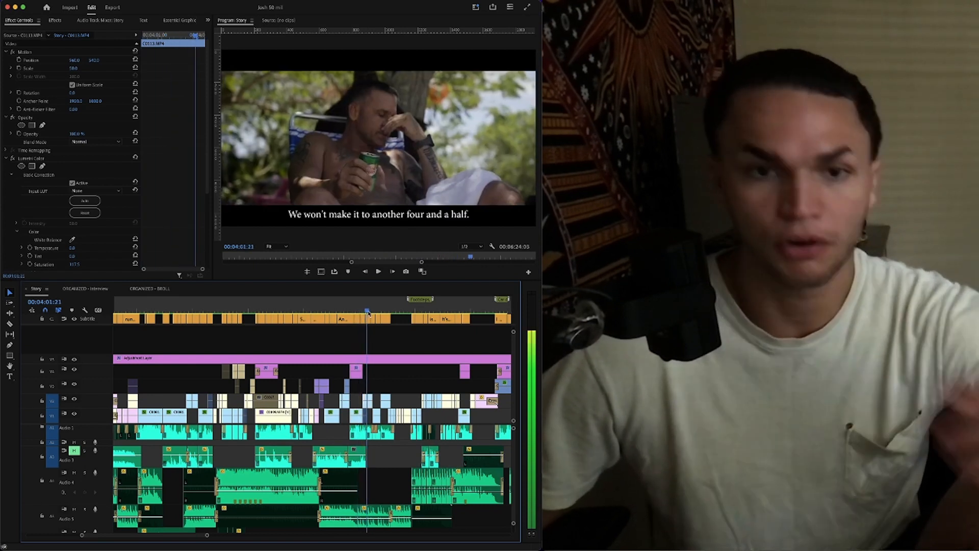